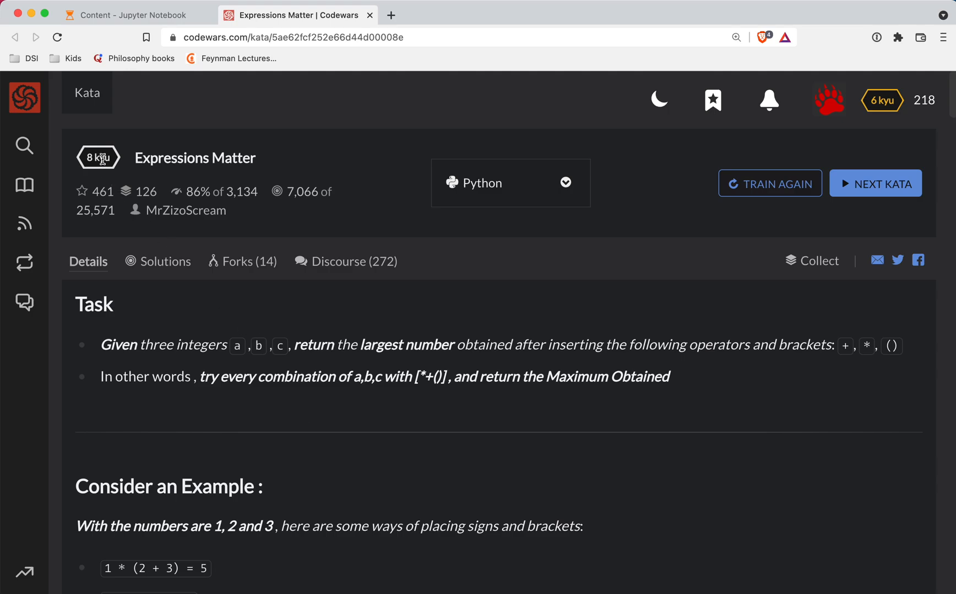
mouse_move(258, 384)
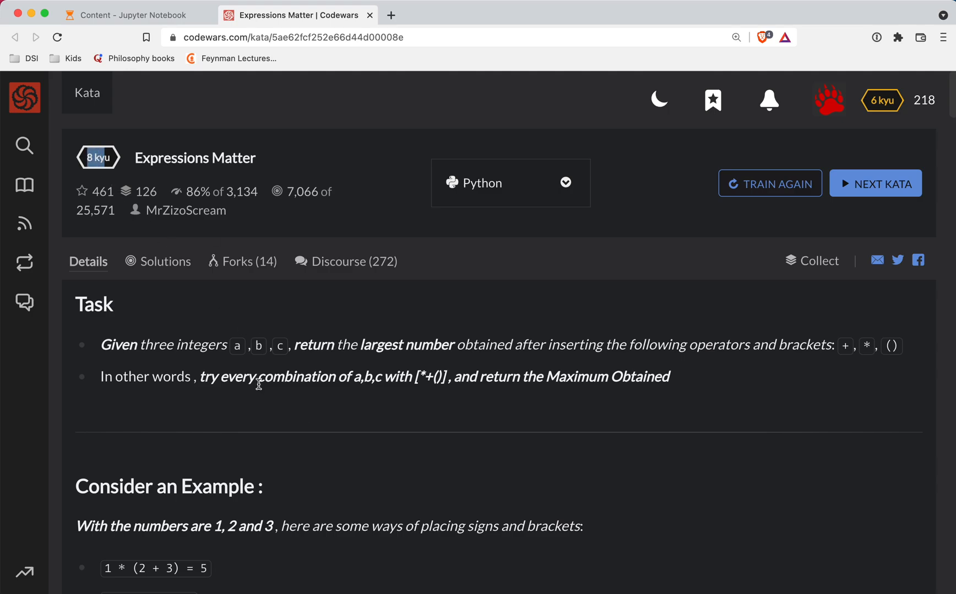
mouse_move(278, 452)
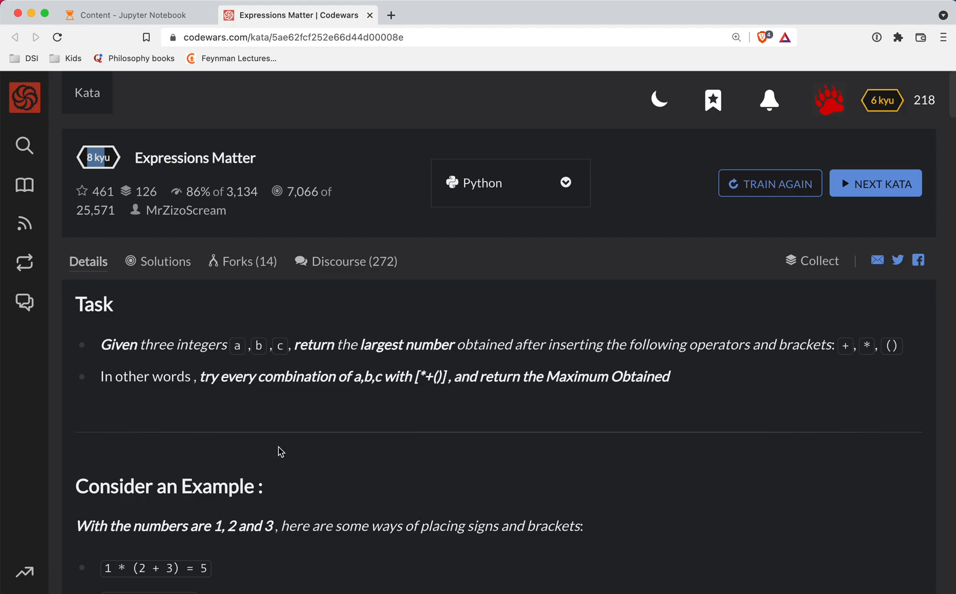
mouse_move(515, 376)
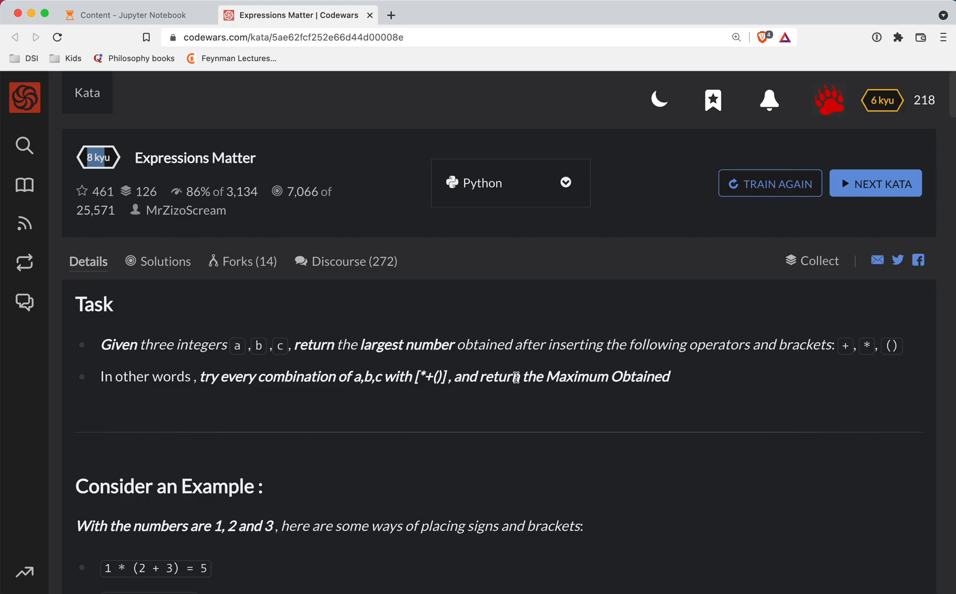
mouse_move(253, 360)
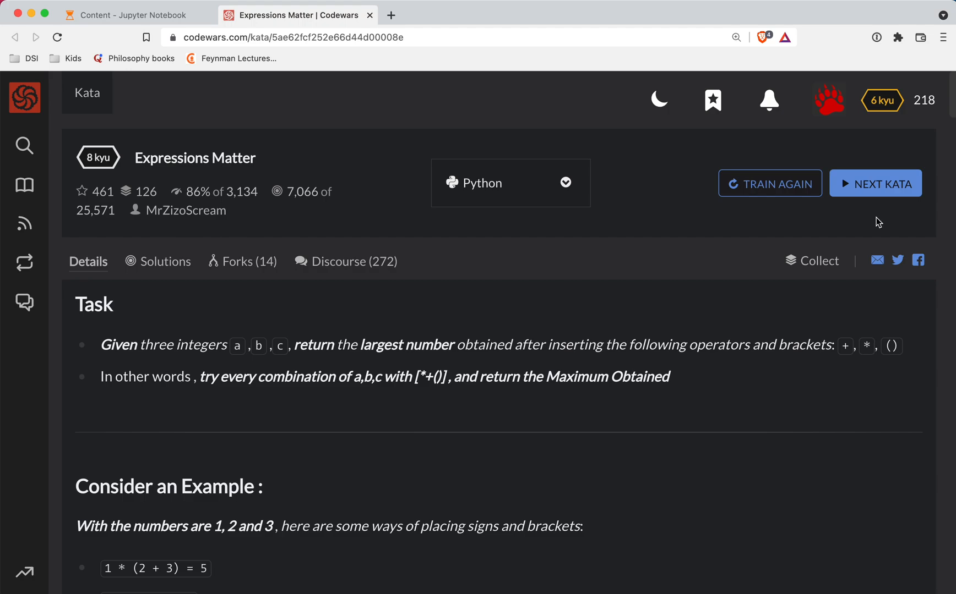
mouse_move(769, 195)
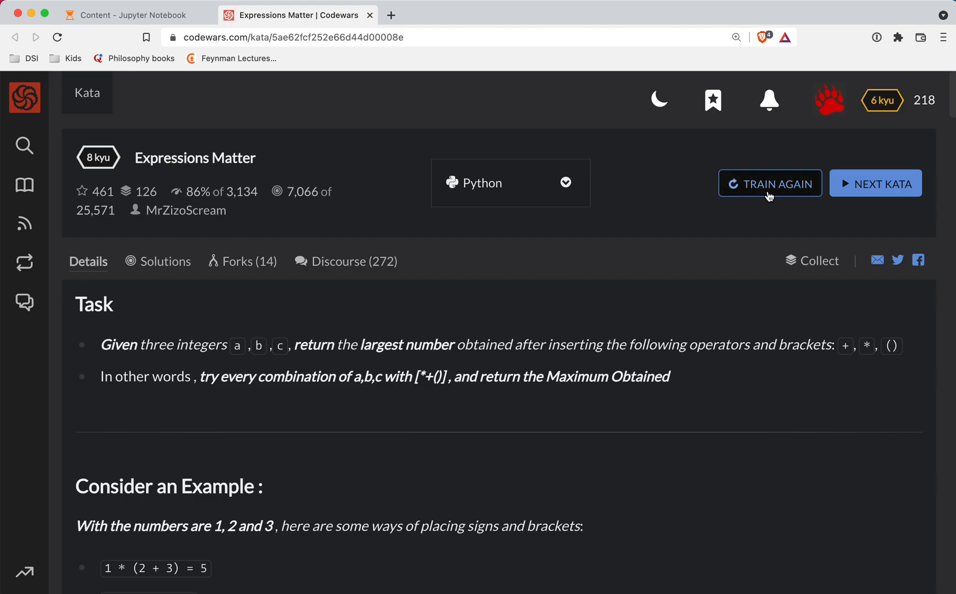
Start training on Expressions Matter and review the worked example where 1, 2, 3 give 9
left_click(769, 183)
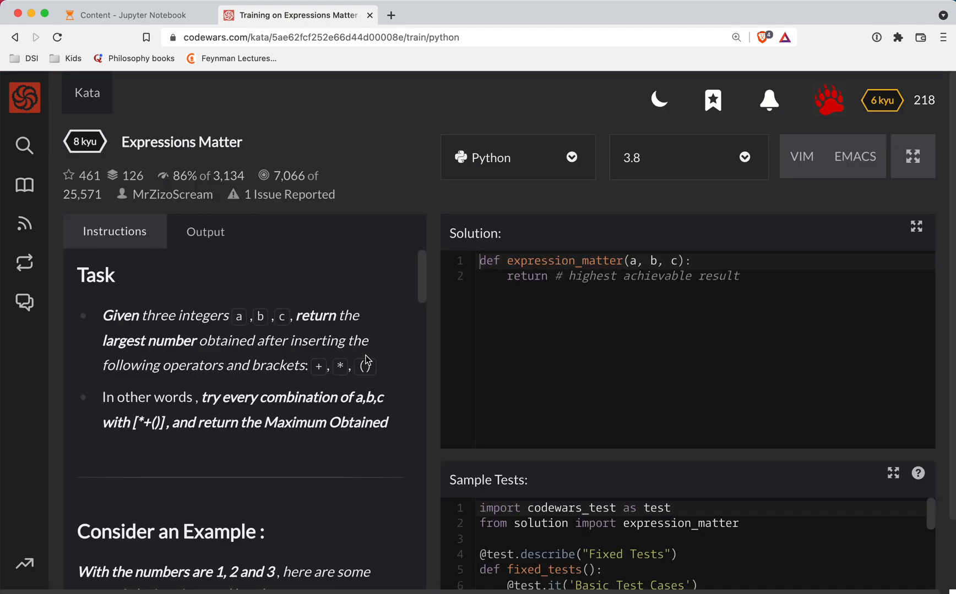
scroll("down", 3)
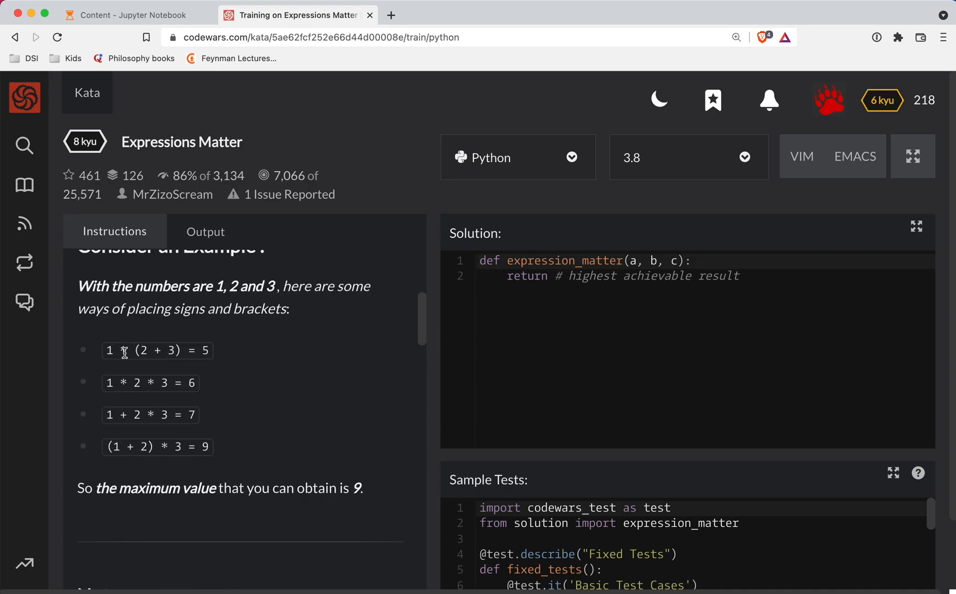
double_click(144, 351)
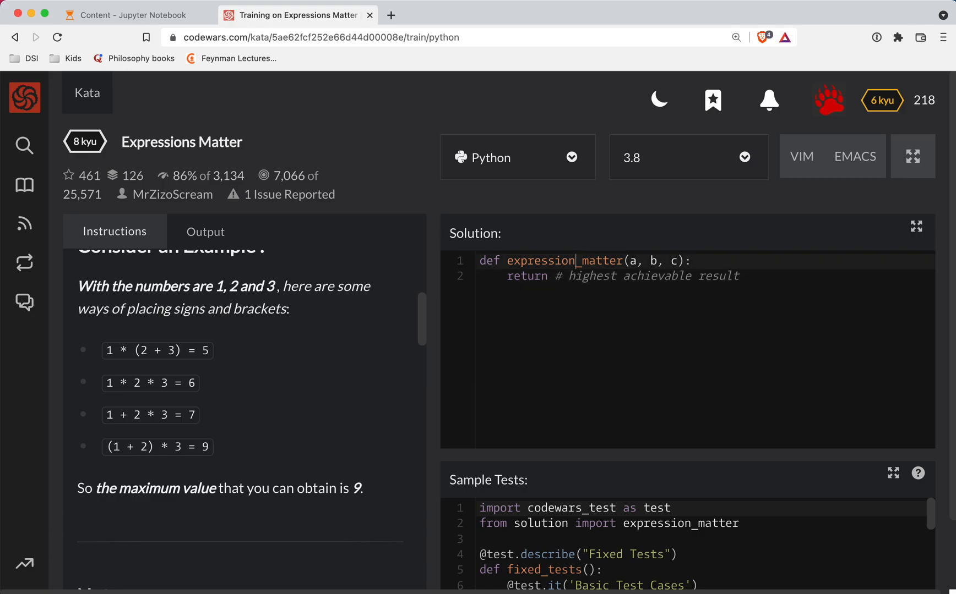
Begin the function body, discarding a half-typed 'retu' and returning to the header line end
key("enter")
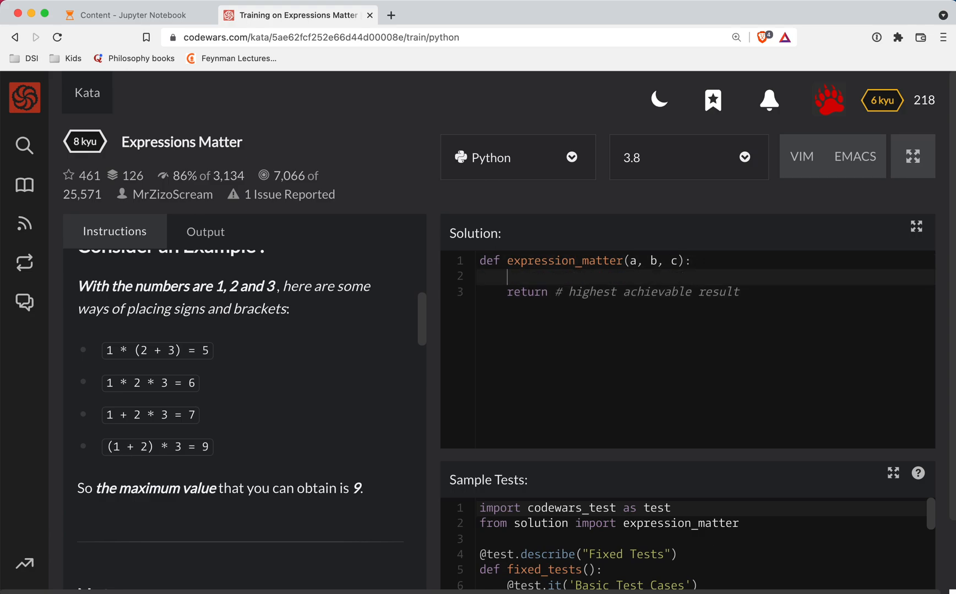
type("retu")
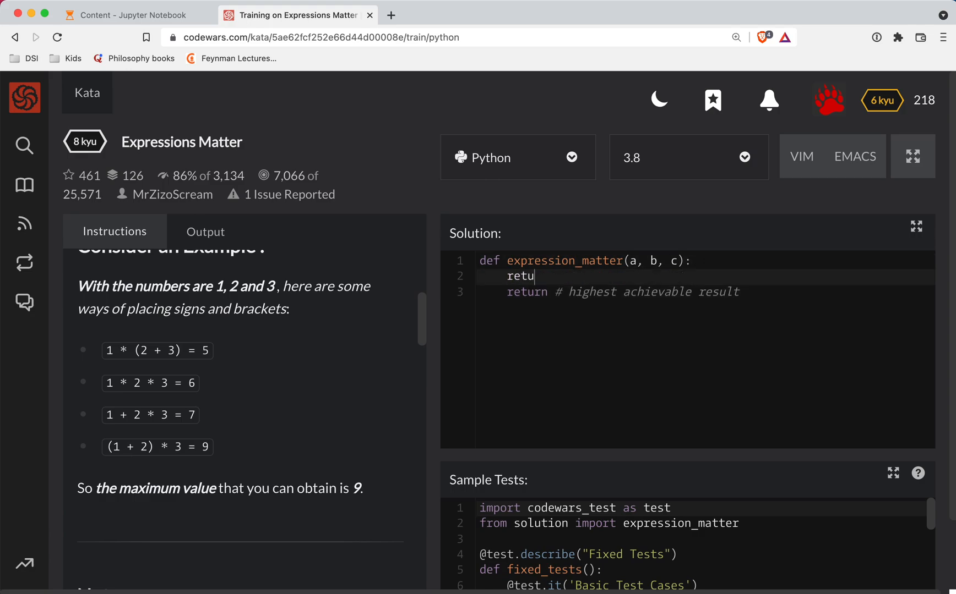
double_click(519, 276)
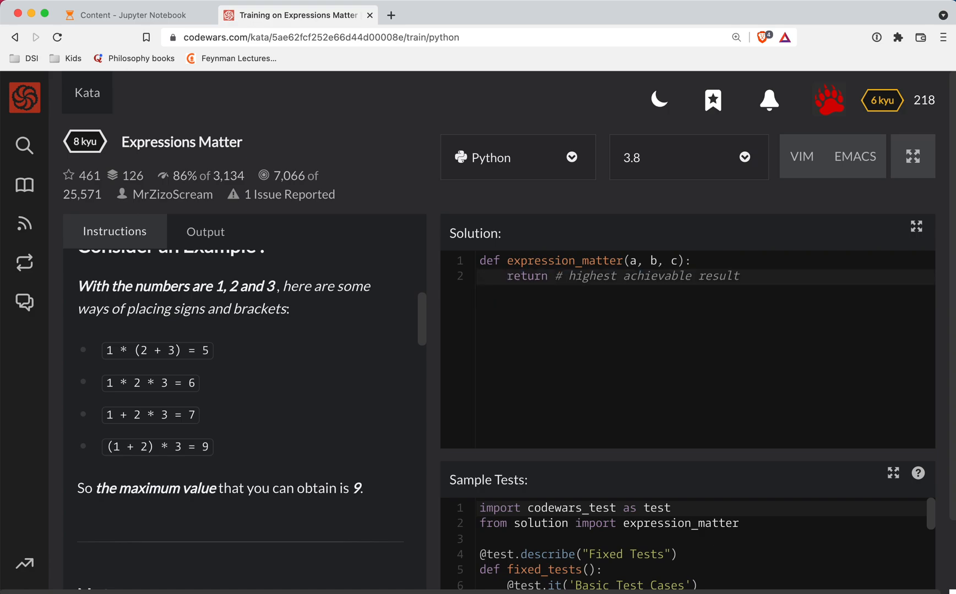
left_click(690, 259)
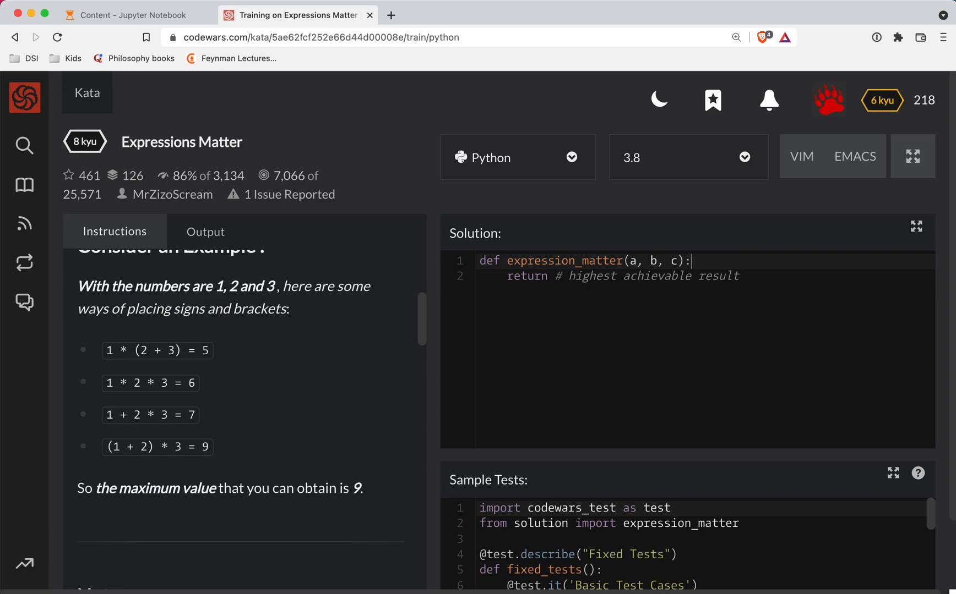
Begin an operations list whose first entry is a * (b + c)
type("ope")
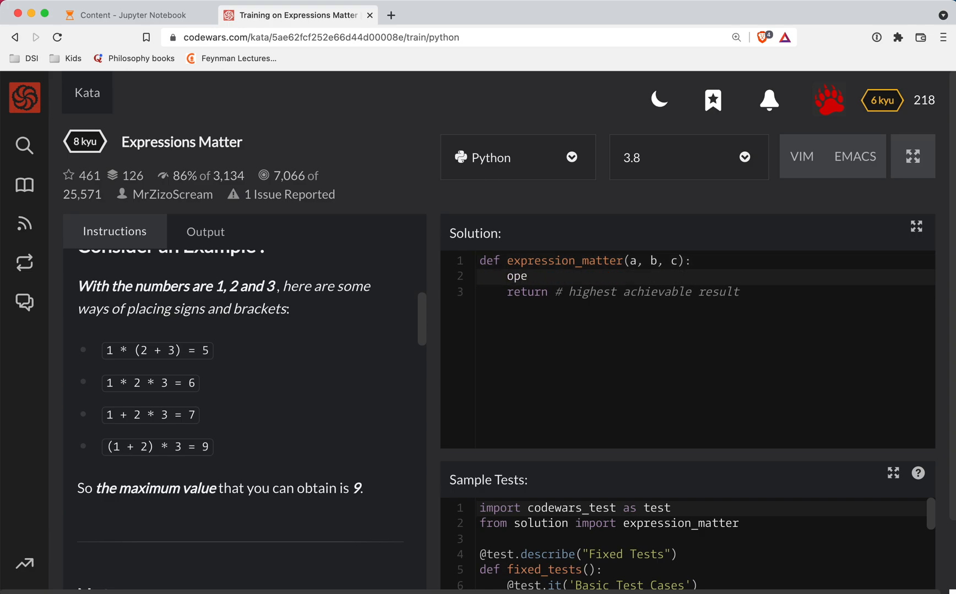
type("rations = [")
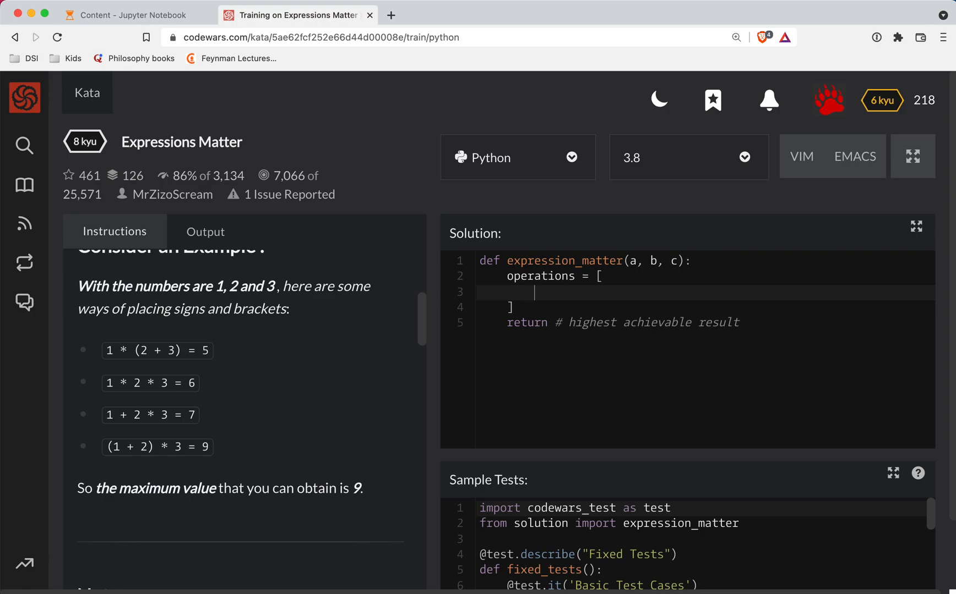
type("a * *()")
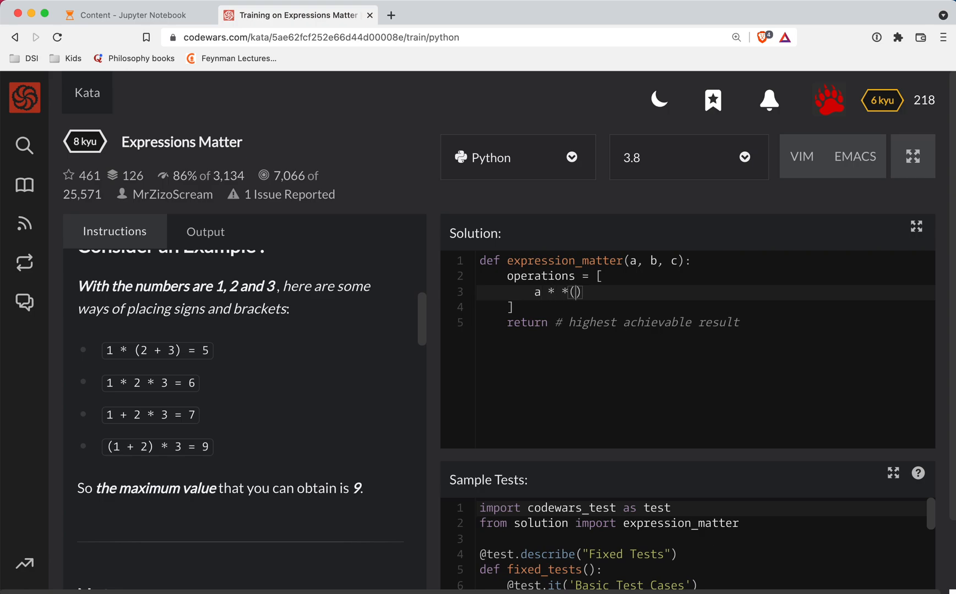
key("Backspace")
type("b ")
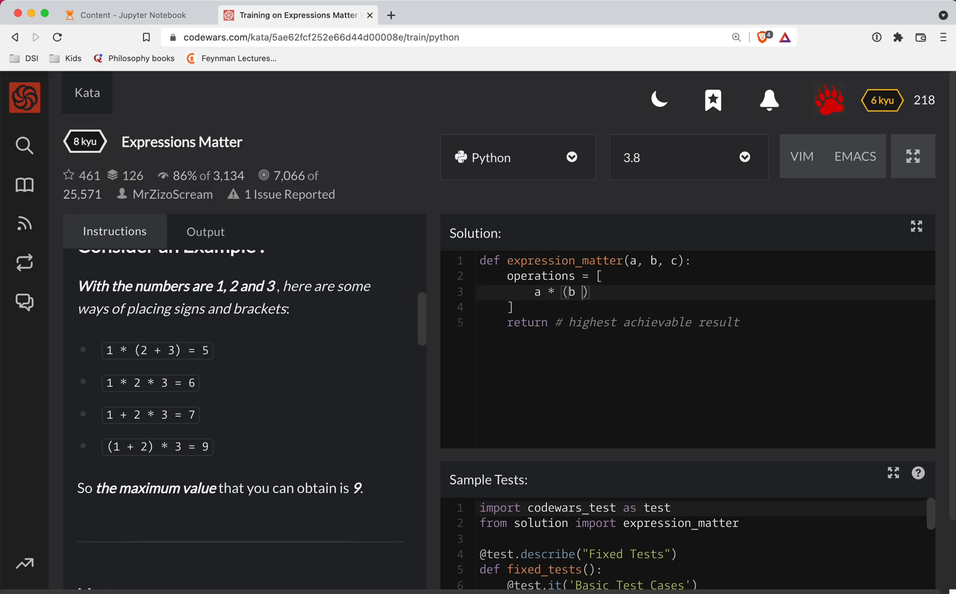
type("+ c),")
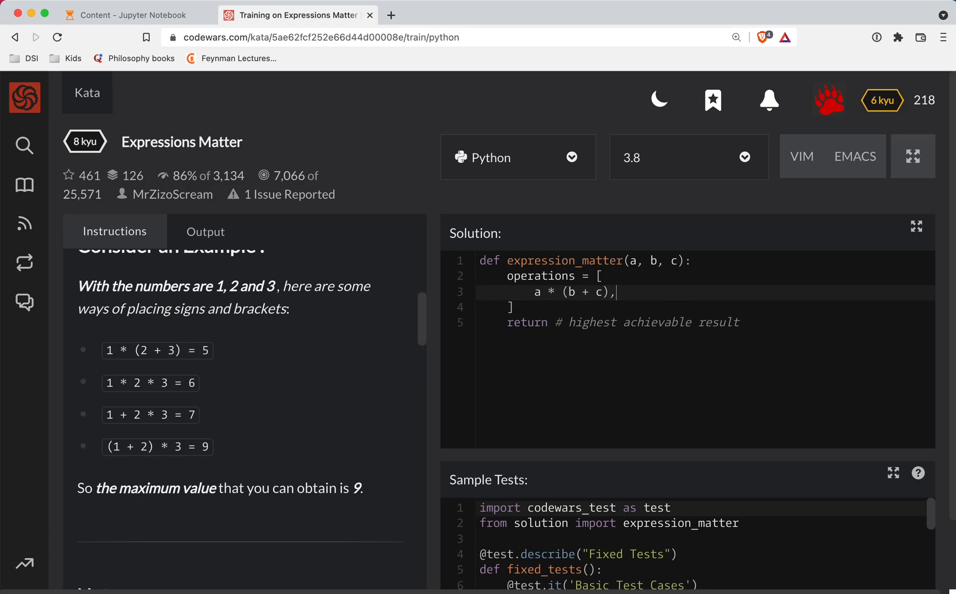
Add the entries a * b * c, a + b * c and (a + b) * c to the operations list
type("a")
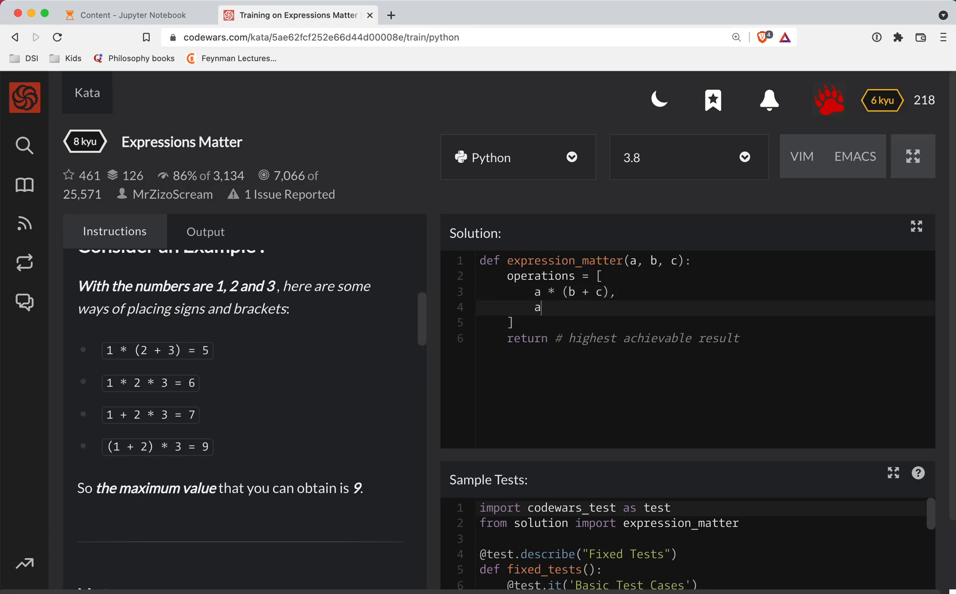
type("* b * c,")
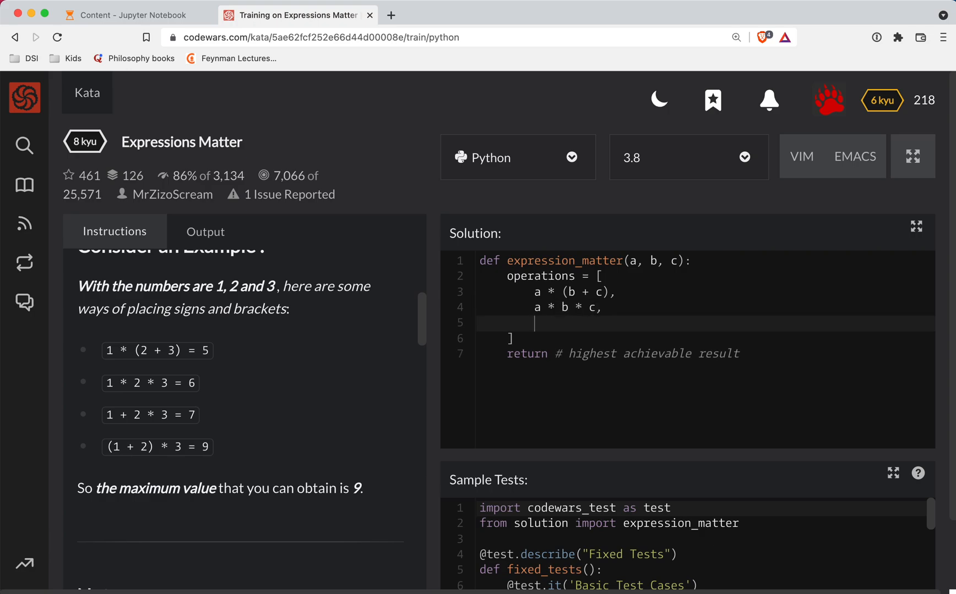
type("a +")
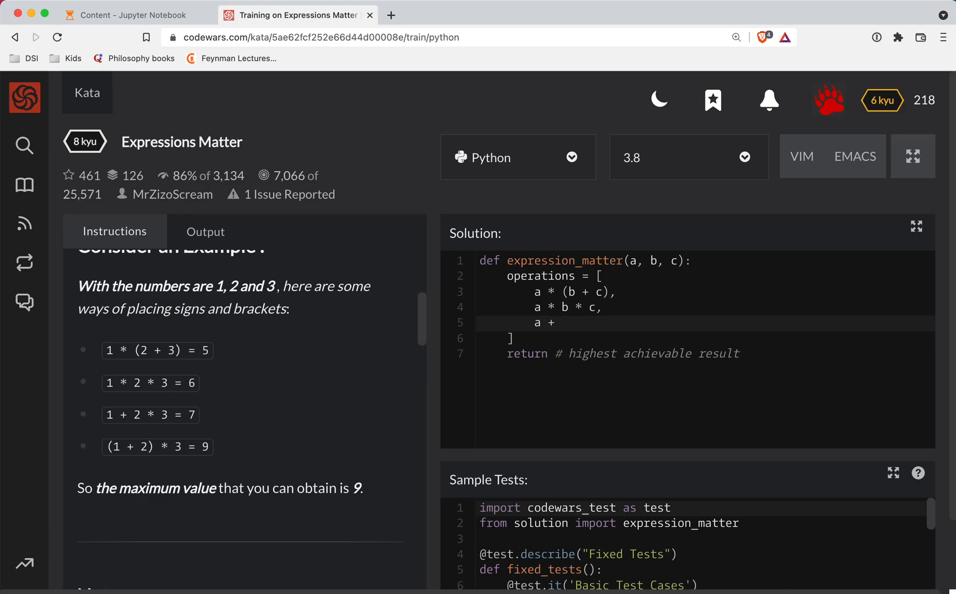
type("b * c,")
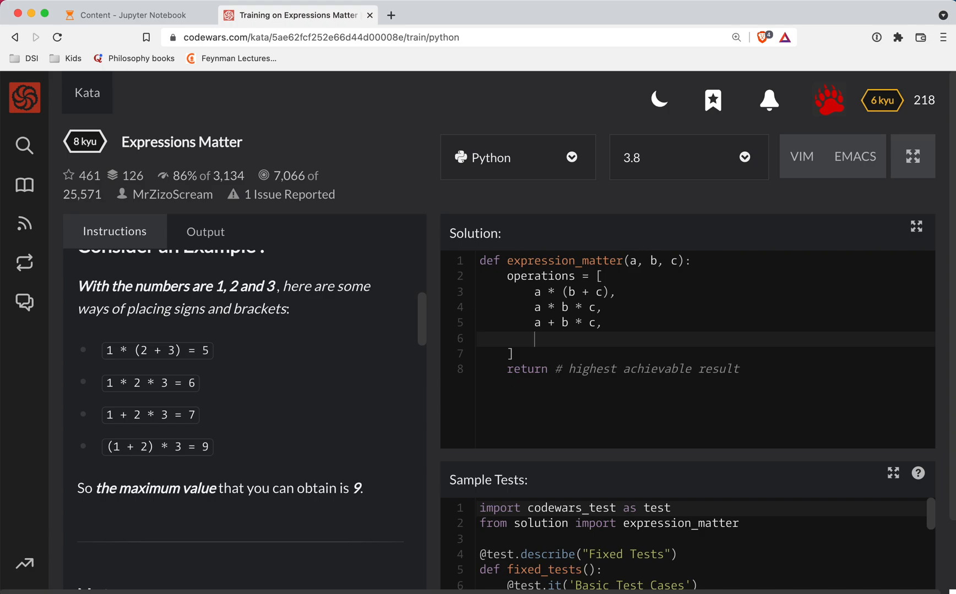
type("(a)")
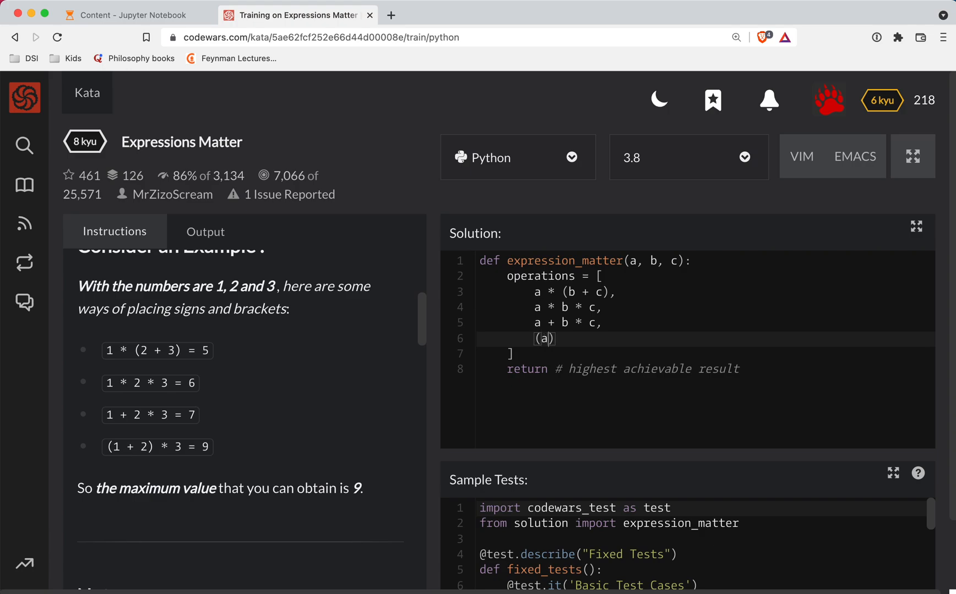
type("+ b")
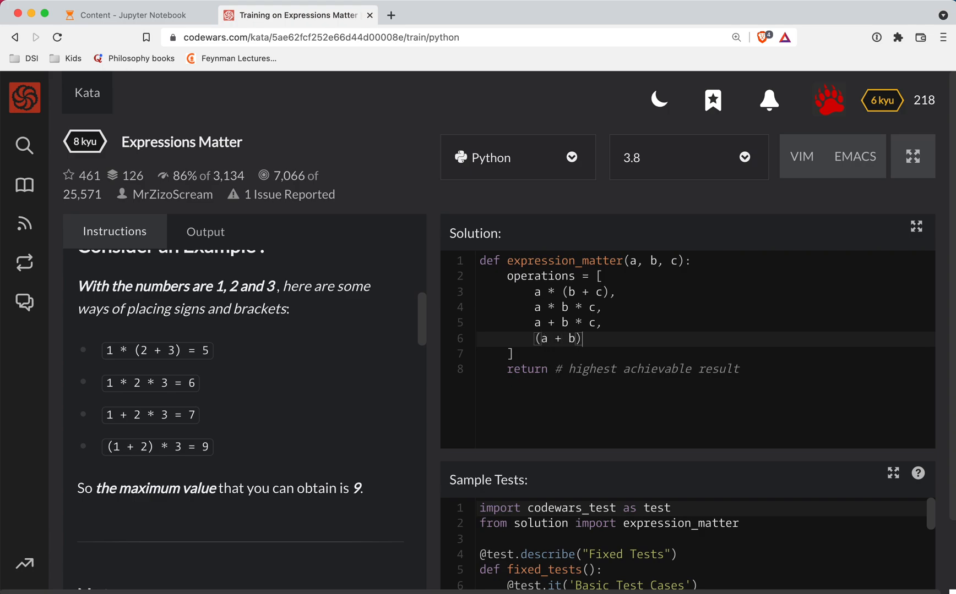
type("* c")
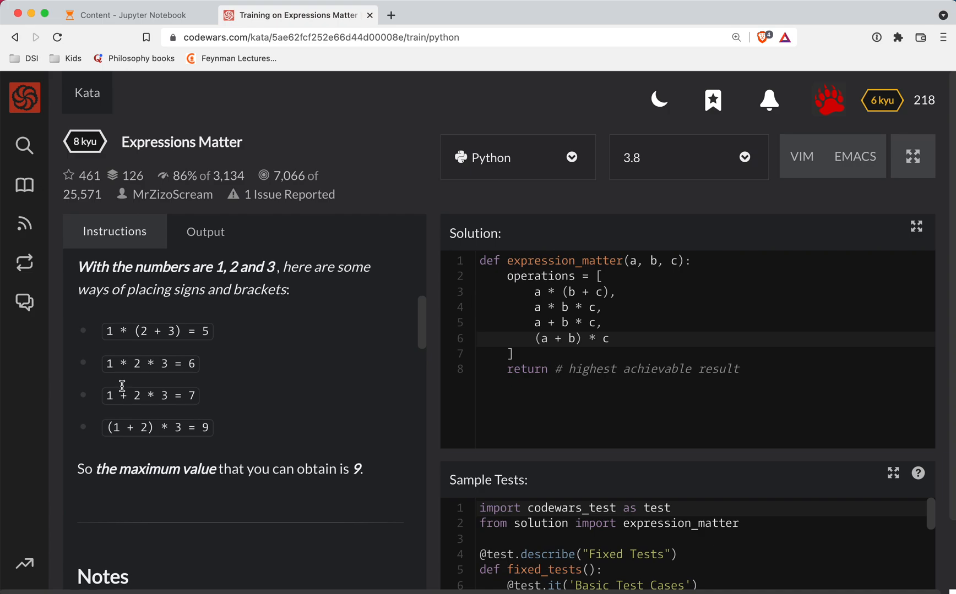
scroll("down", 3)
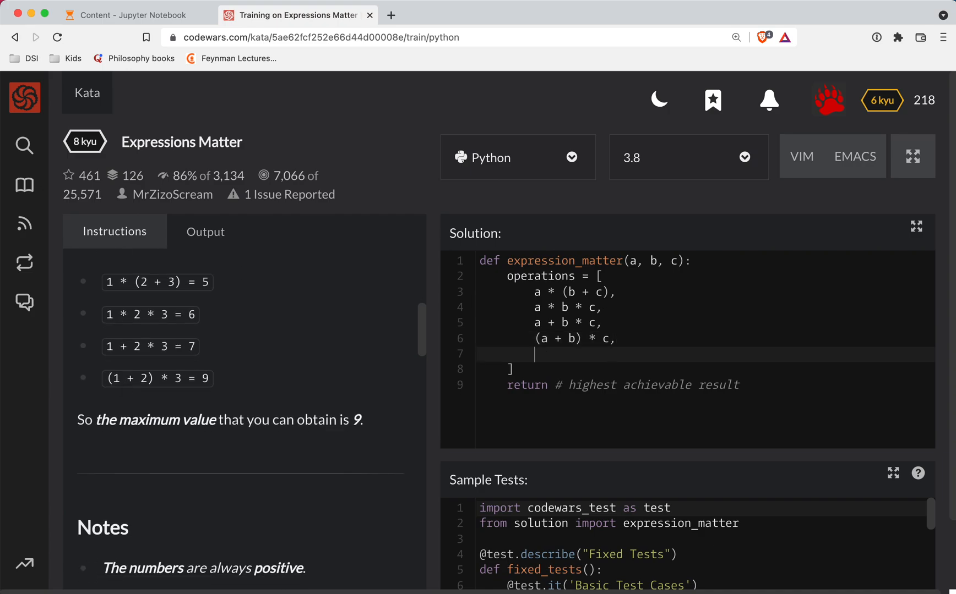
Add a + b + c as the fifth entry and return max(operations)
type("a + b + c")
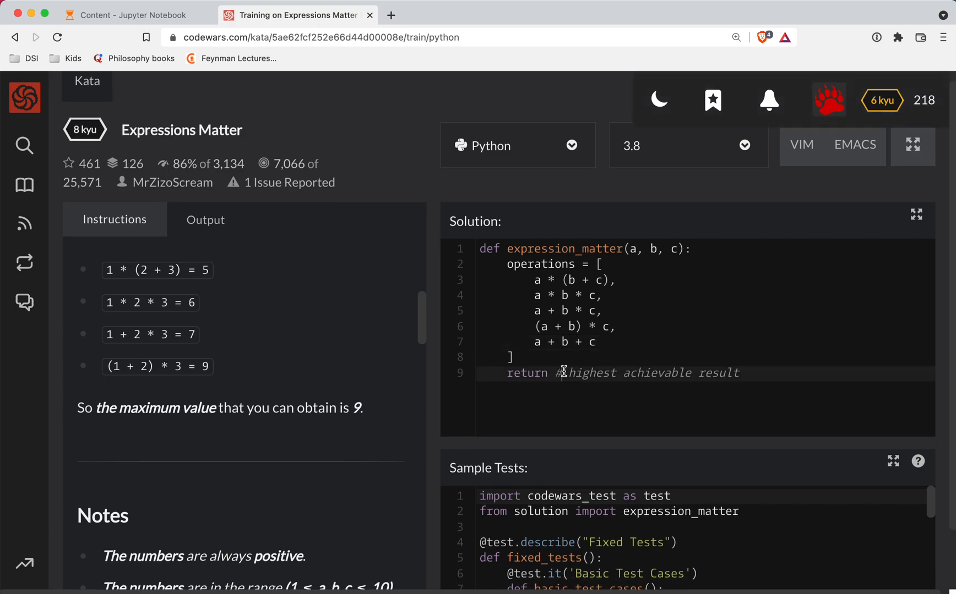
type("ma")
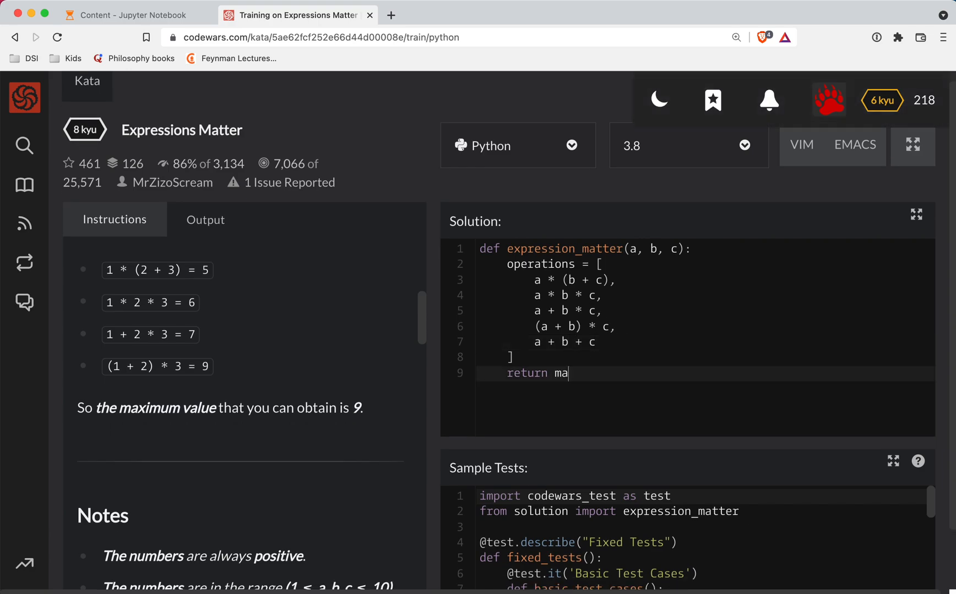
type("x(option)")
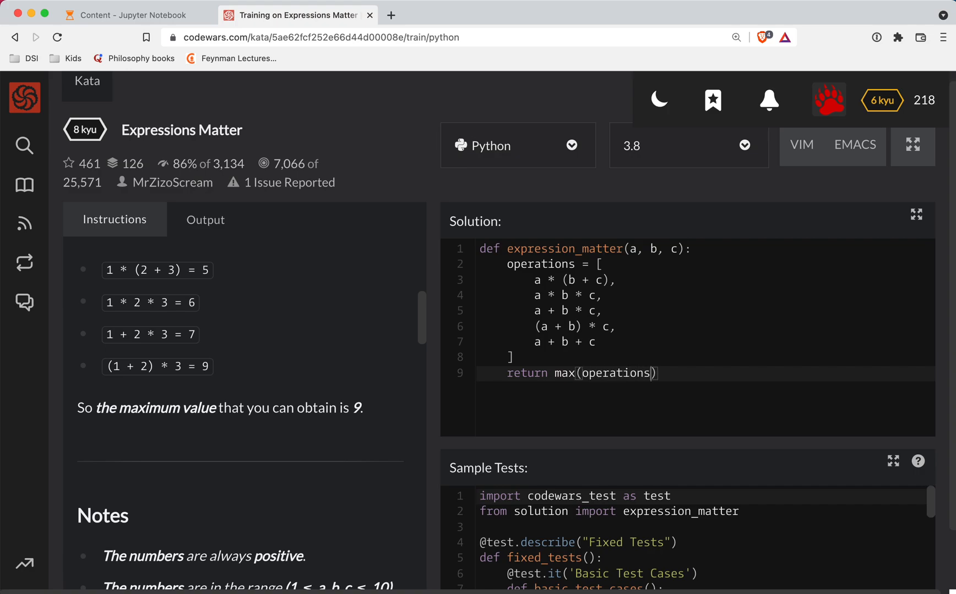
mouse_move(544, 290)
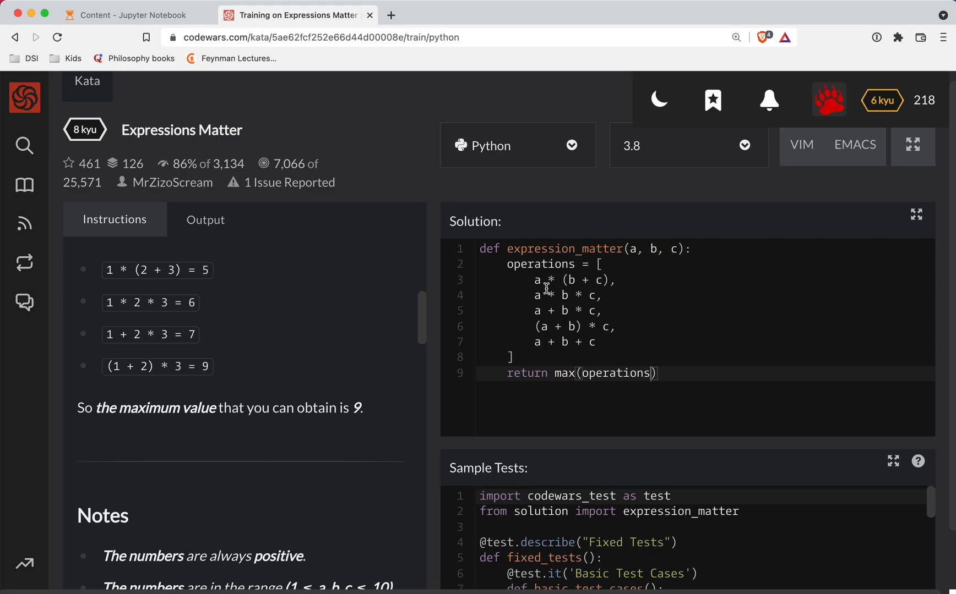
scroll("down", 3)
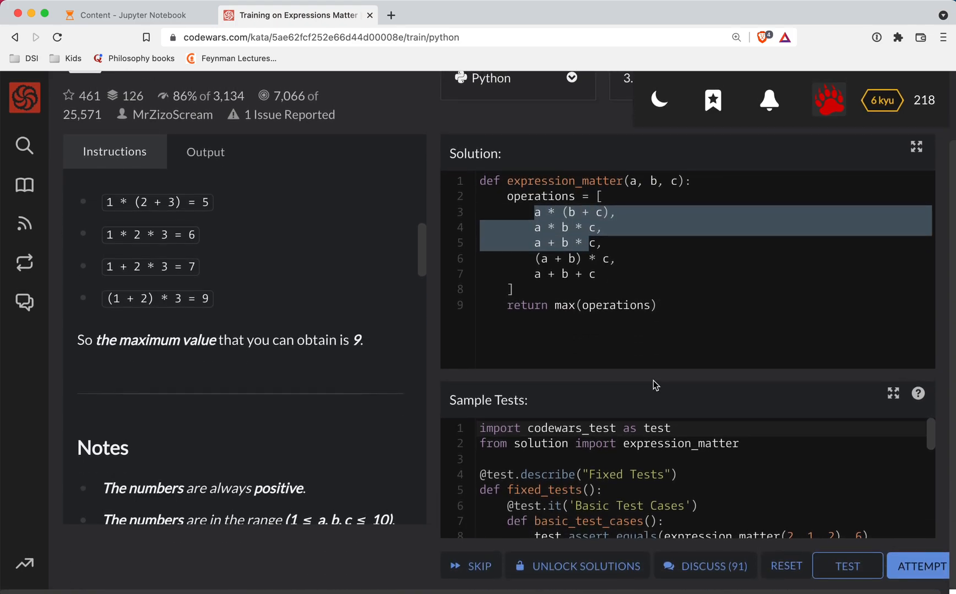
Run the kata tests, passing 121 with 0 failures, and submit the solution as final
left_click(847, 565)
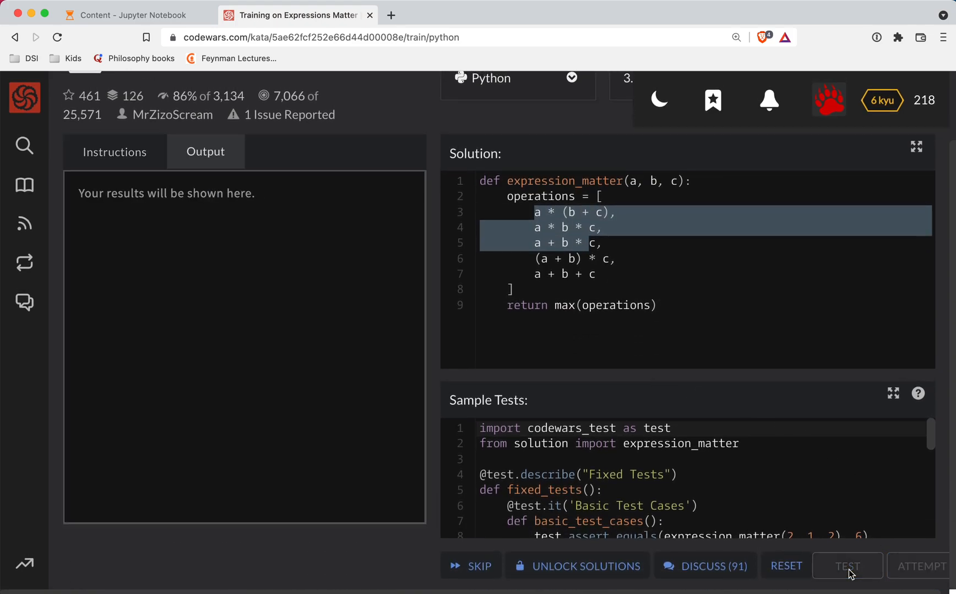
left_click(846, 566)
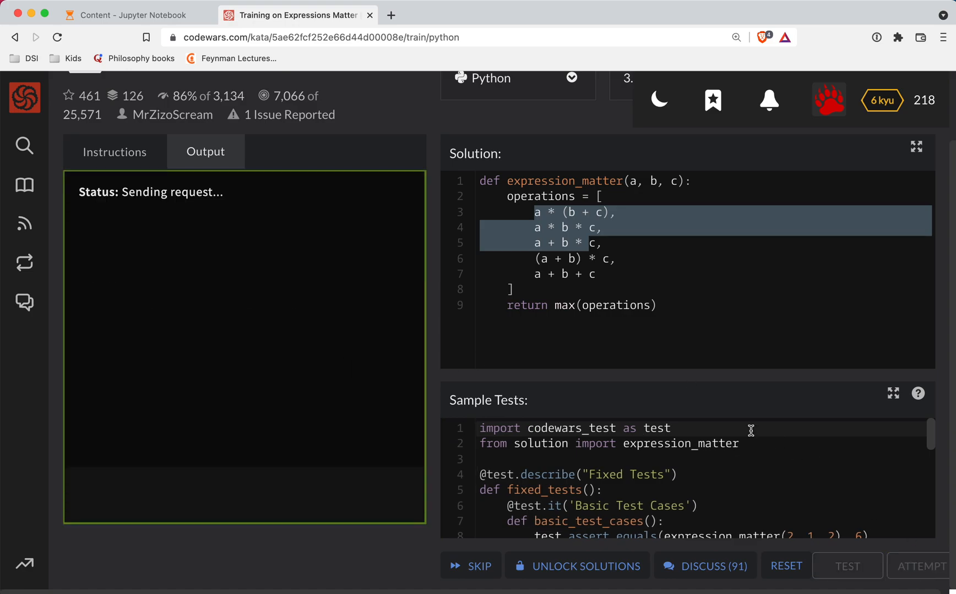
left_click(846, 566)
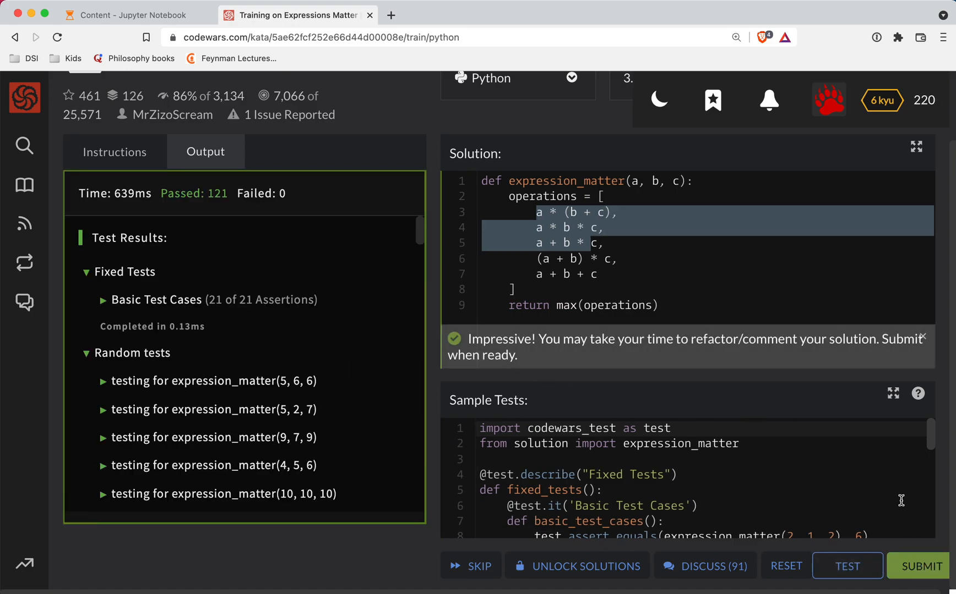
left_click(919, 565)
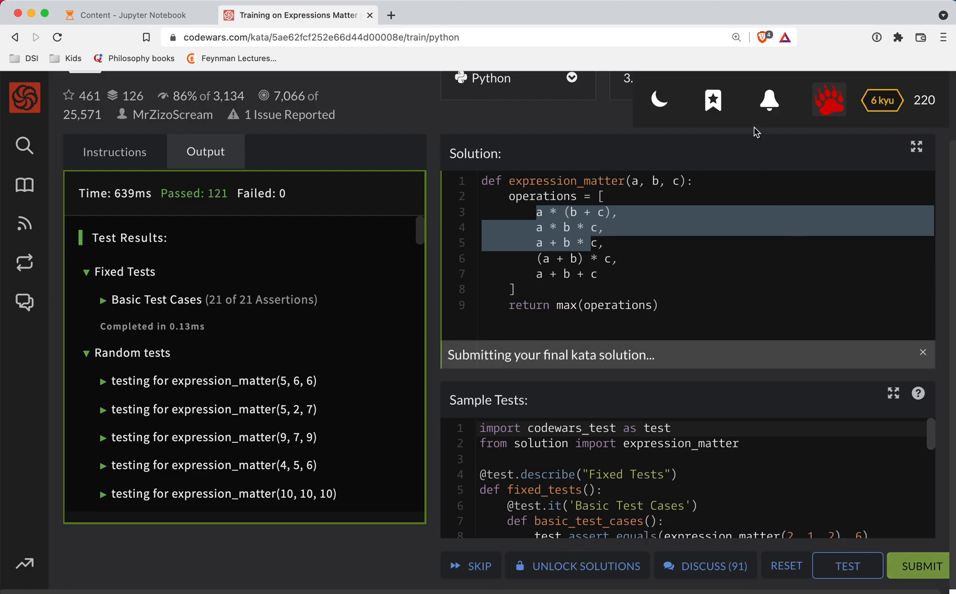